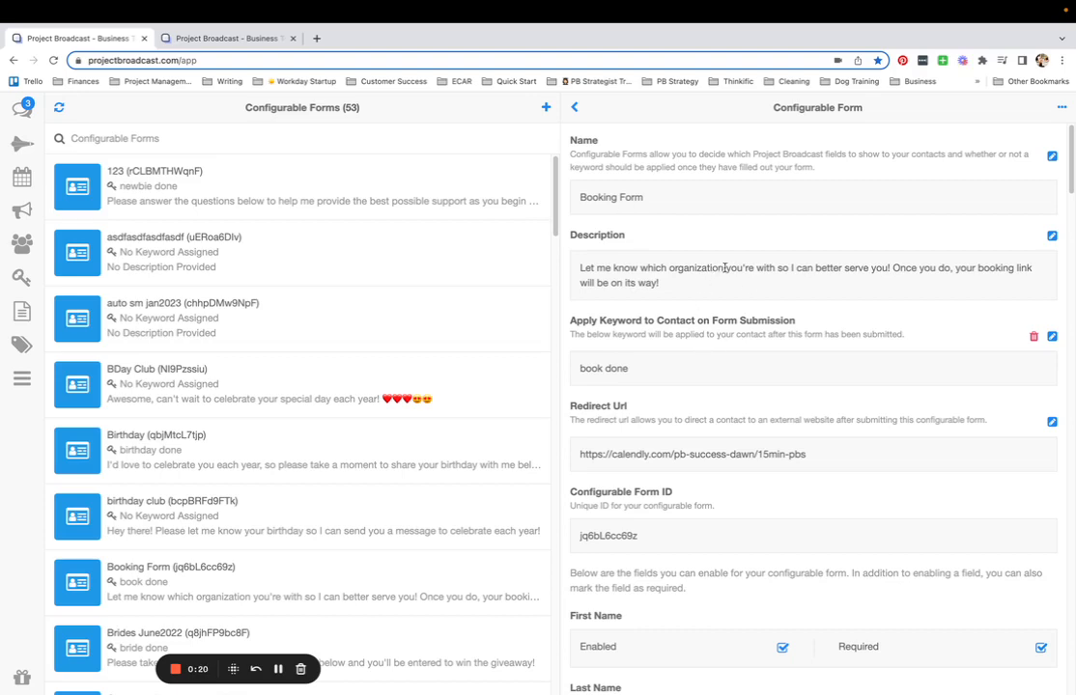
Check the Booking Form's description and Calendly redirect URL, then go back to Dawn's chat.
{"action": "double_click", "coordinate": [695, 268]}
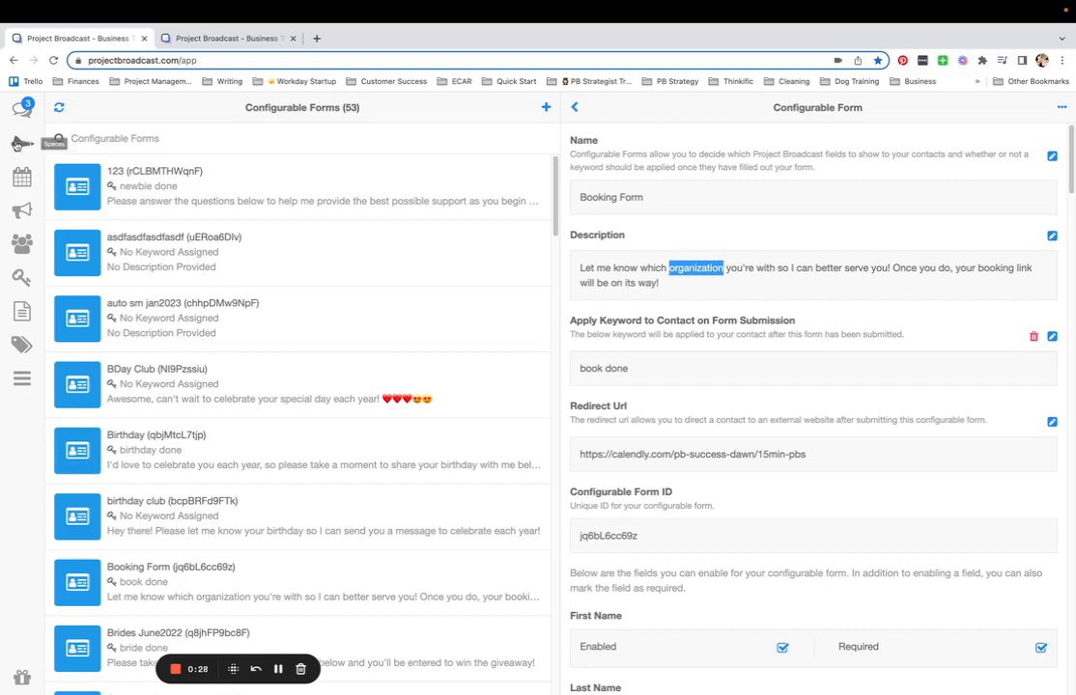
{"action": "left_click", "coordinate": [21, 109]}
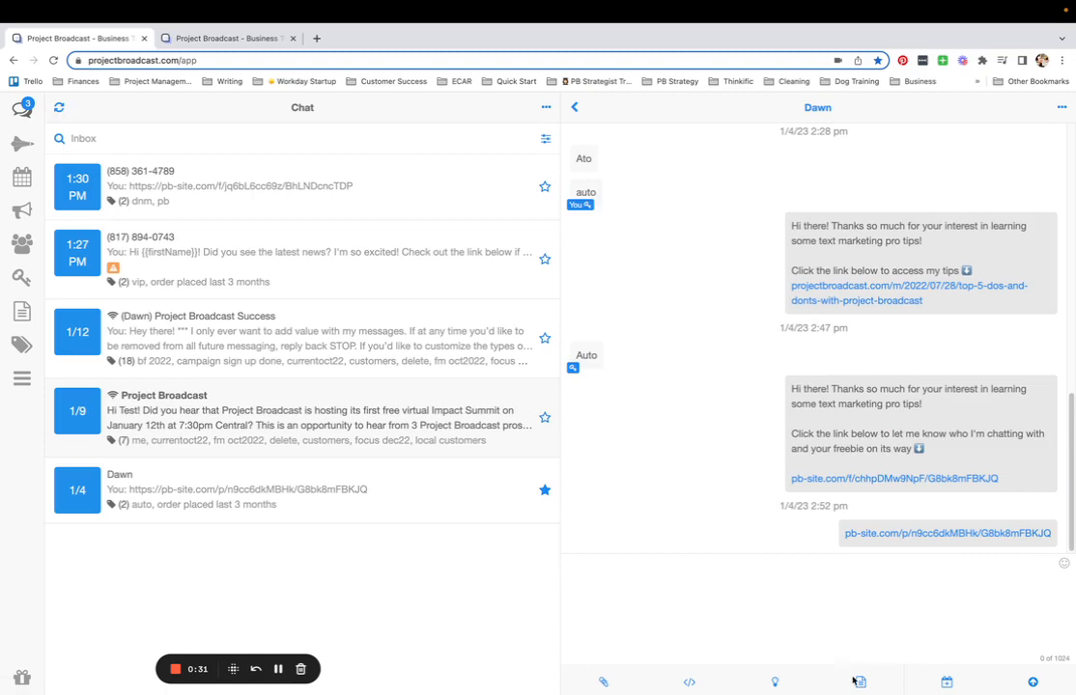
Insert the Booking Form configurable form link into Dawn's chat and send it.
{"action": "left_click", "coordinate": [689, 681]}
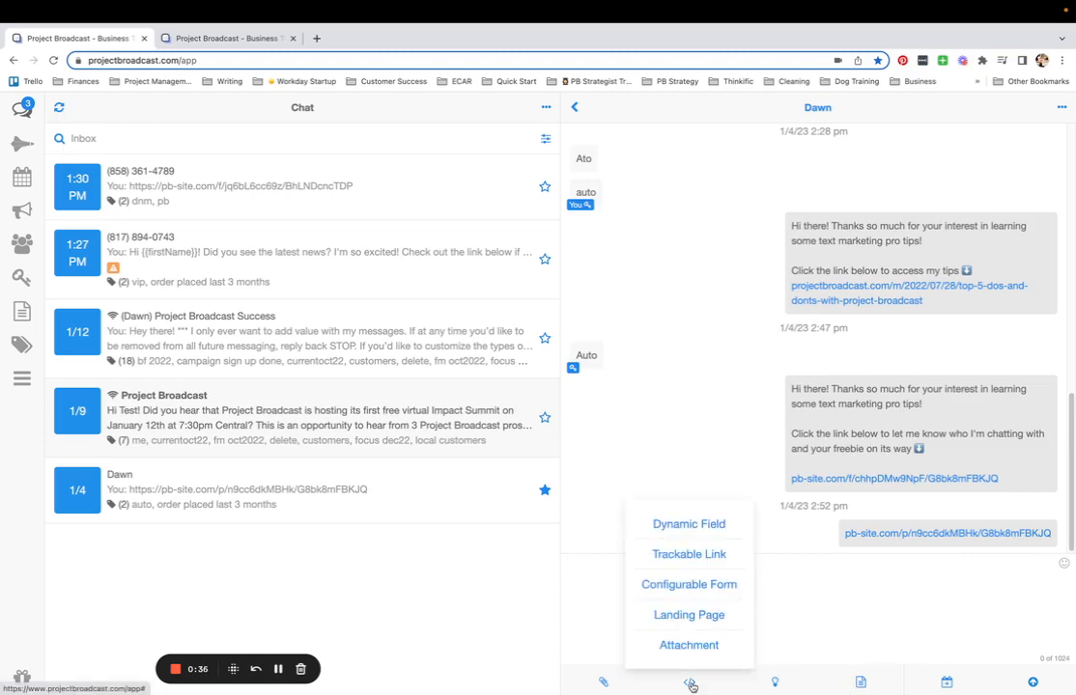
{"action": "left_click", "coordinate": [689, 584]}
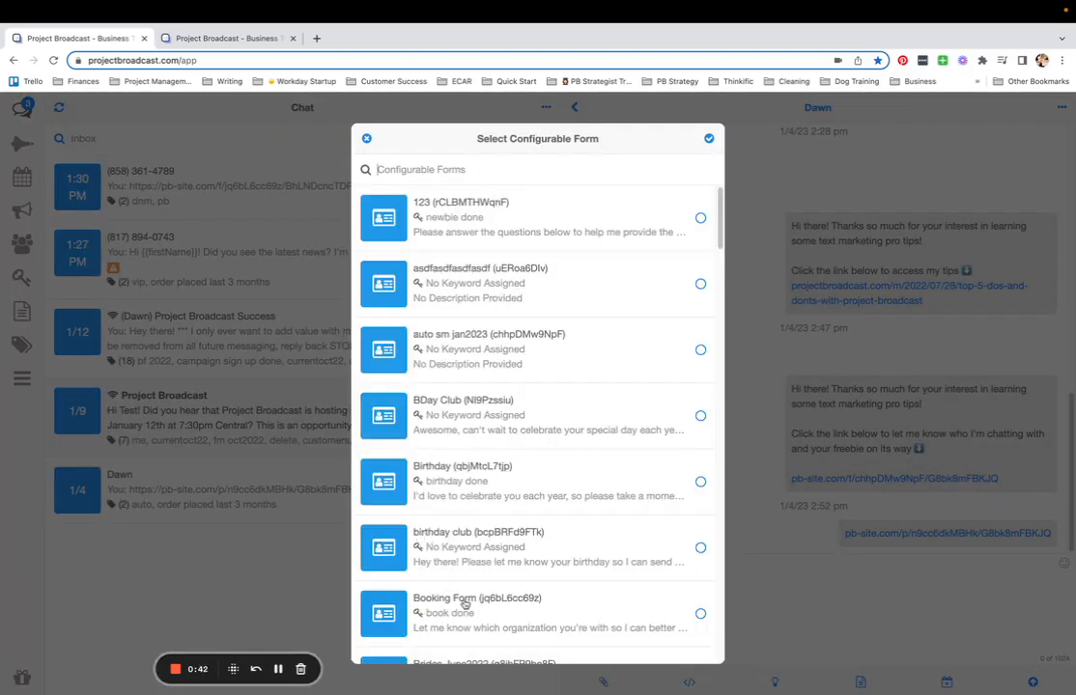
{"action": "left_click", "coordinate": [701, 614]}
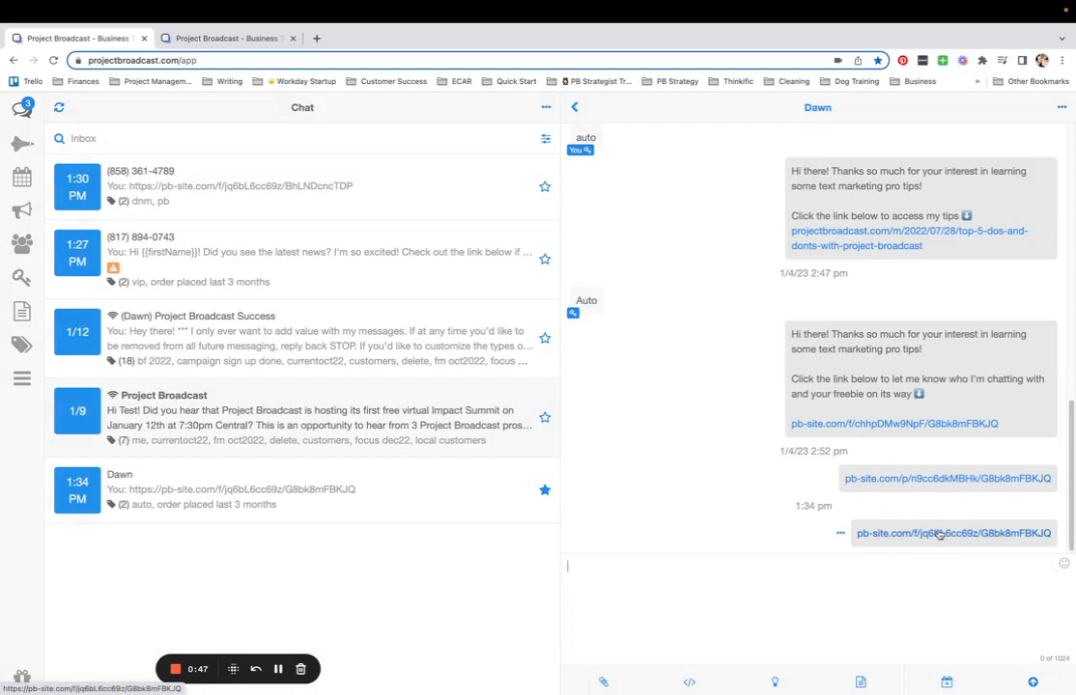
Fill the Booking Form with first name Dawn and organization Project Broadcast, then submit.
{"action": "left_click", "coordinate": [952, 532]}
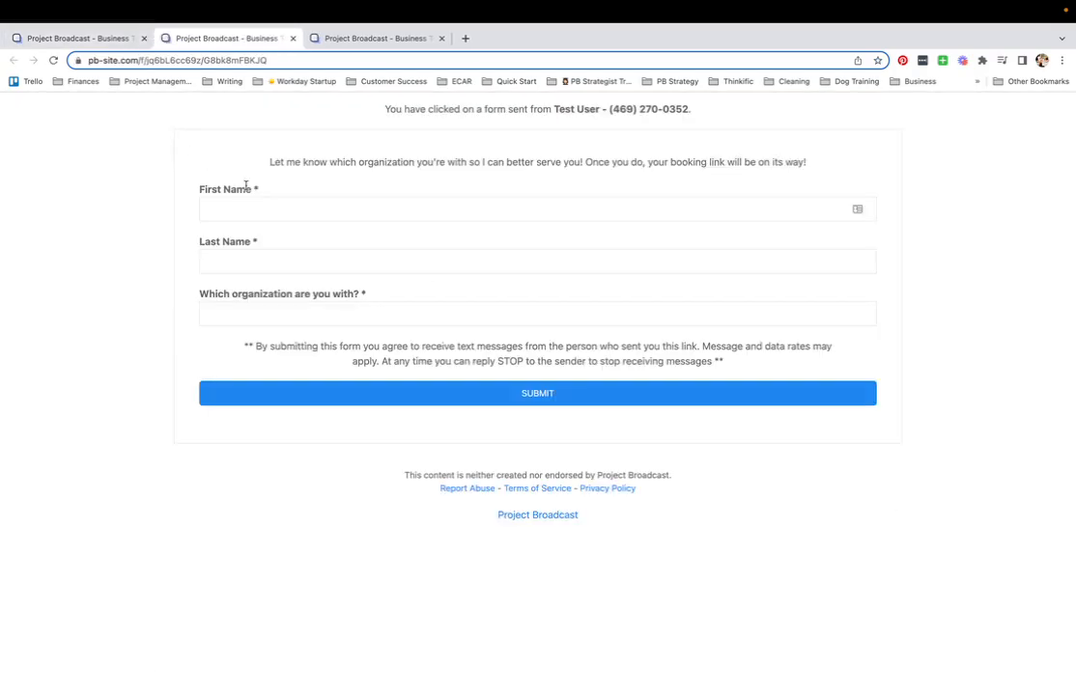
{"action": "type", "text": "Dawn"}
{"action": "type", "text": "Pr"}
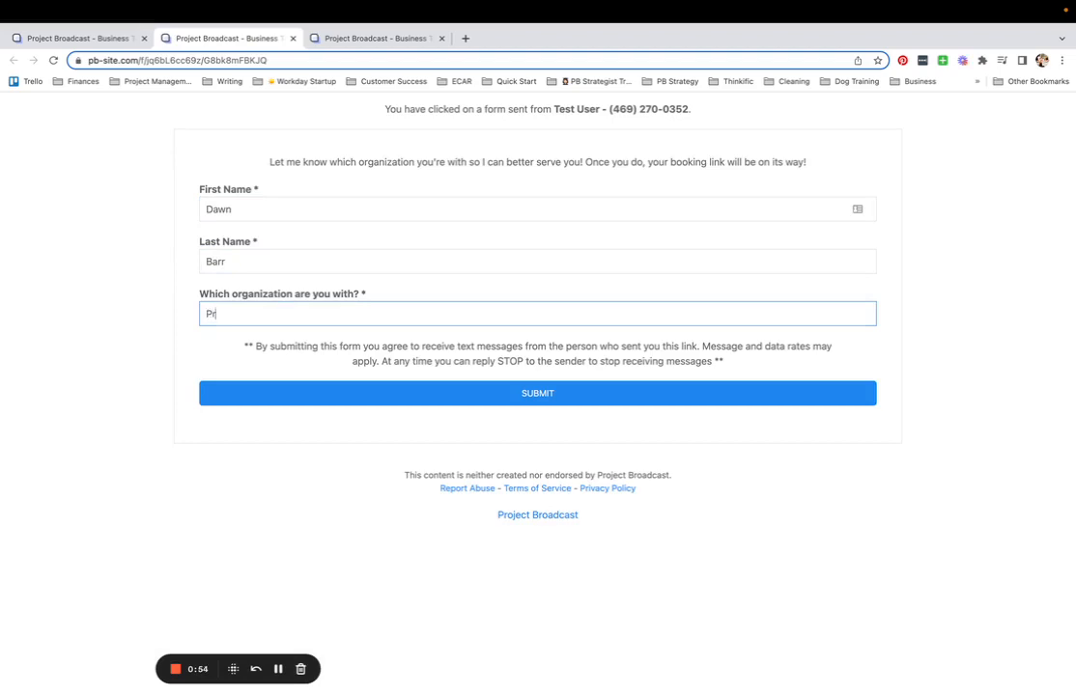
{"action": "type", "text": "oject Bro"}
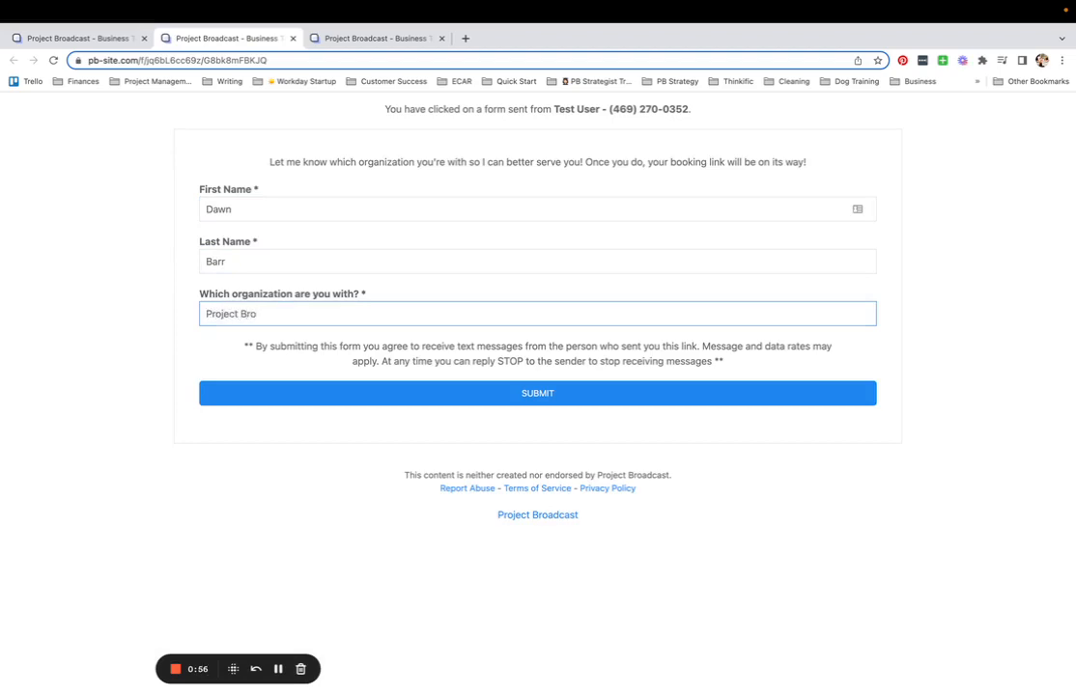
{"action": "type", "text": "adcast"}
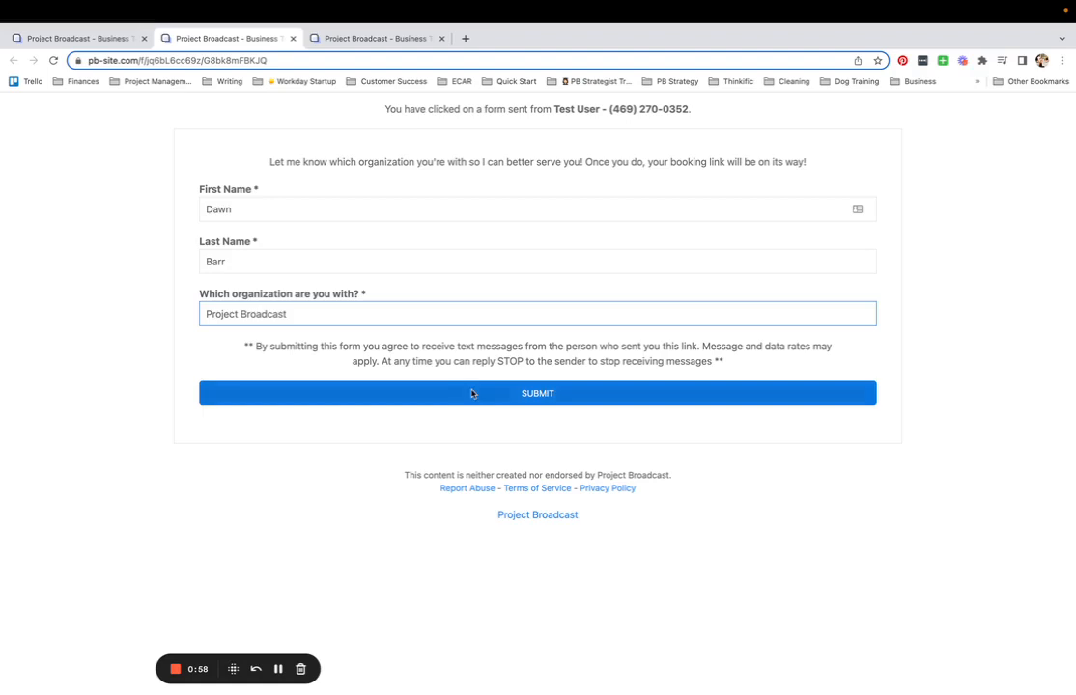
{"action": "left_click", "coordinate": [537, 393]}
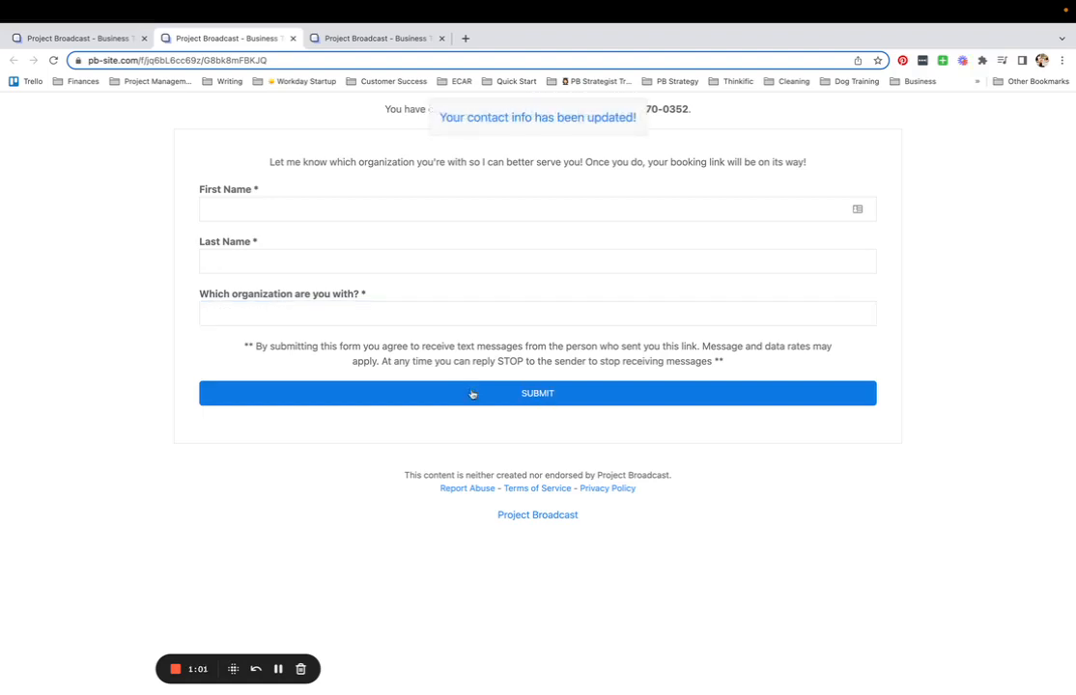
{"action": "left_click", "coordinate": [537, 393]}
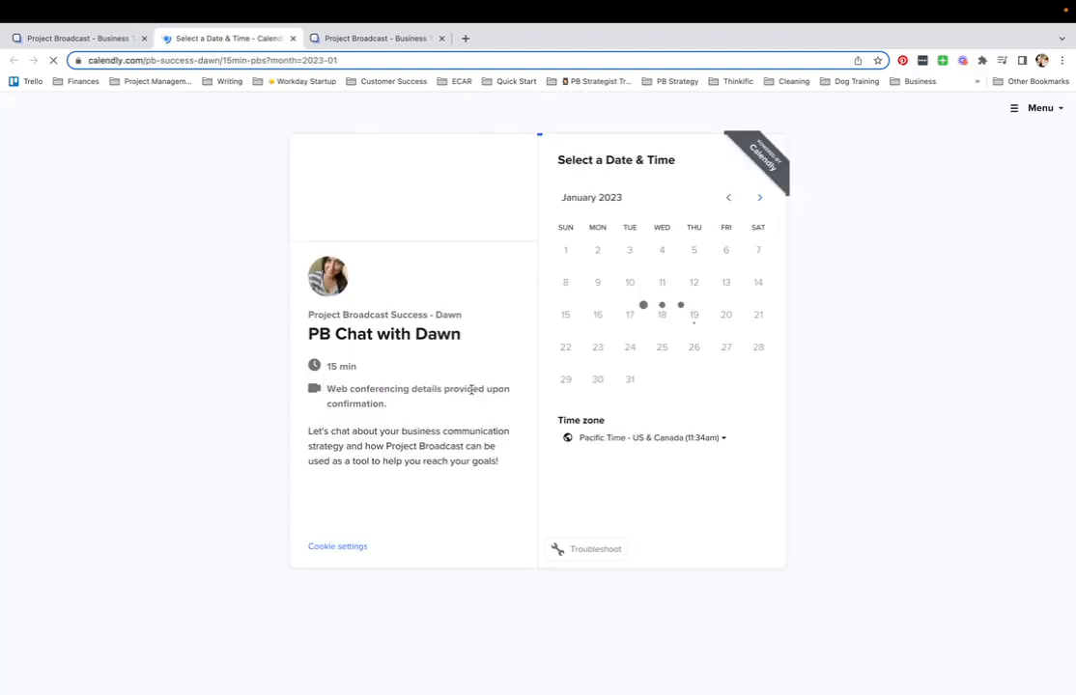